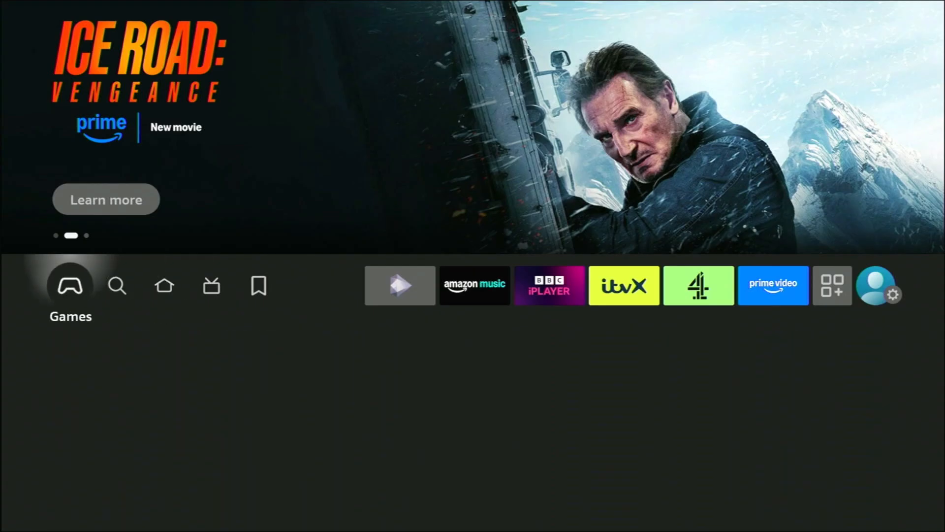
Step: Select the gear icon on the Fire TV home screen to open Settings
{"action": "left_click", "coordinate": [879, 293]}
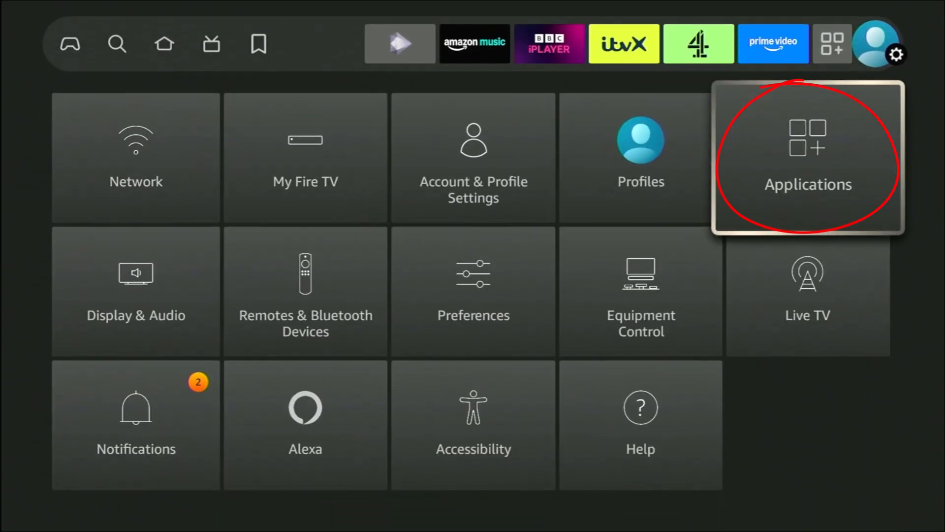
Step: View the Applications settings, then move back through the overview to My Fire TV
{"action": "left_click", "coordinate": [808, 158]}
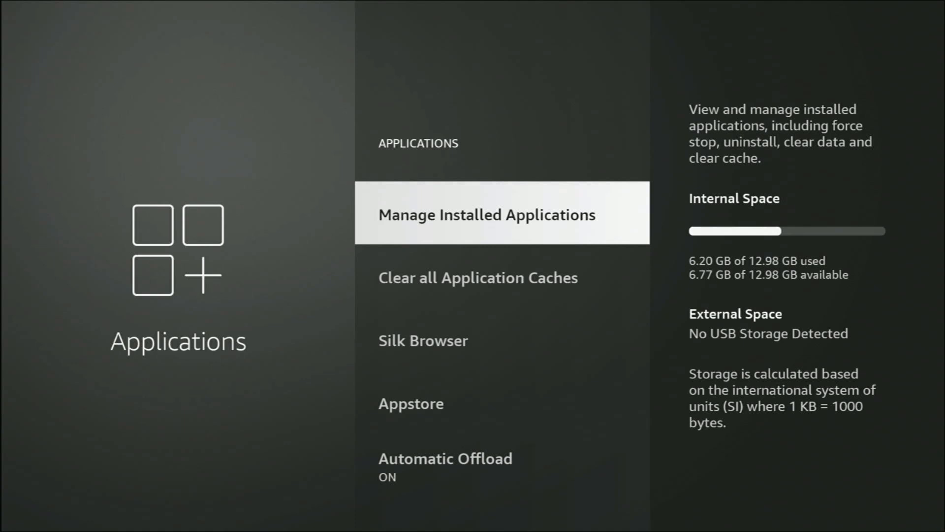
{"action": "key", "text": "Down"}
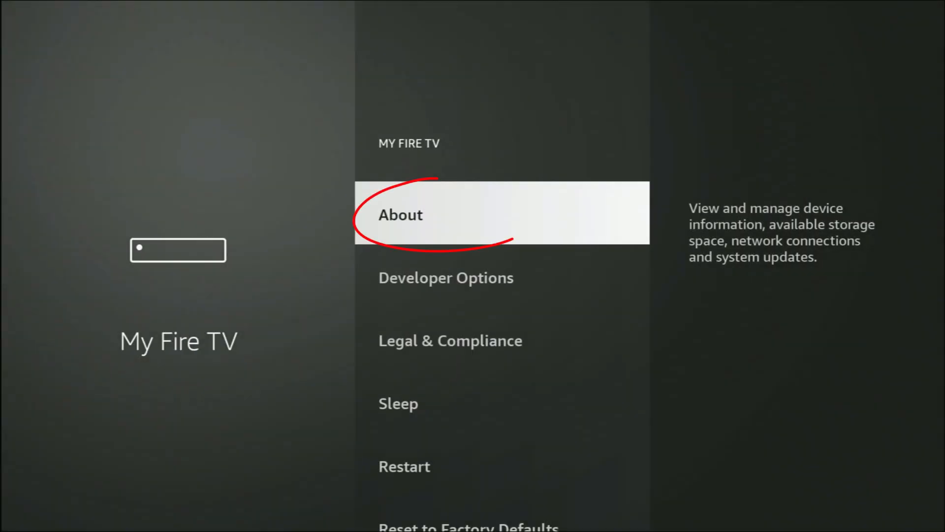
Step: Open device information and scroll to see 6.20 GB of 12.98 GB used
{"action": "left_click", "coordinate": [400, 215]}
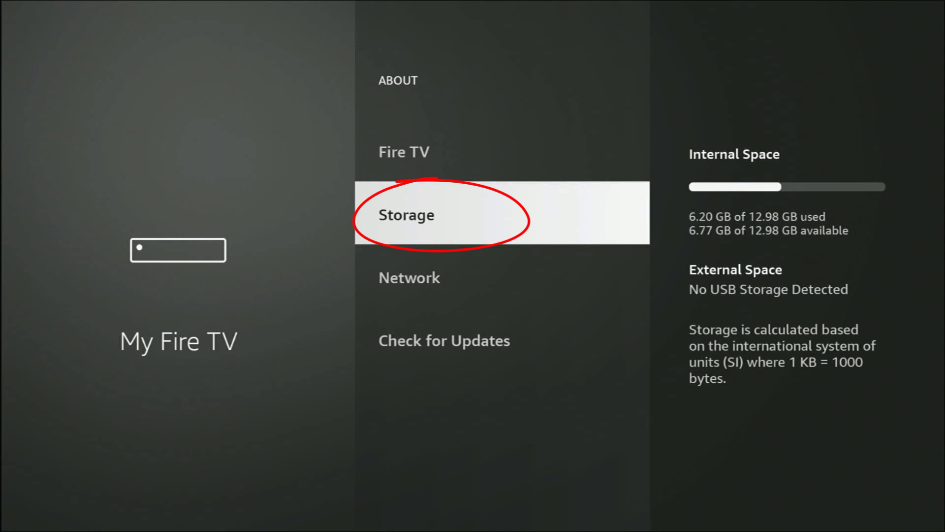
{"action": "scroll", "scroll_direction": "down", "scroll_amount": 3}
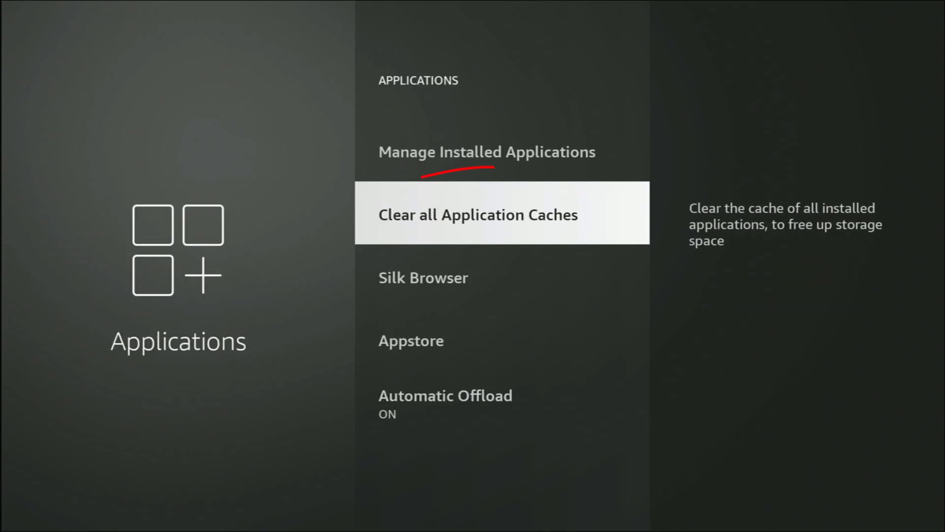
{"action": "left_click", "coordinate": [501, 214]}
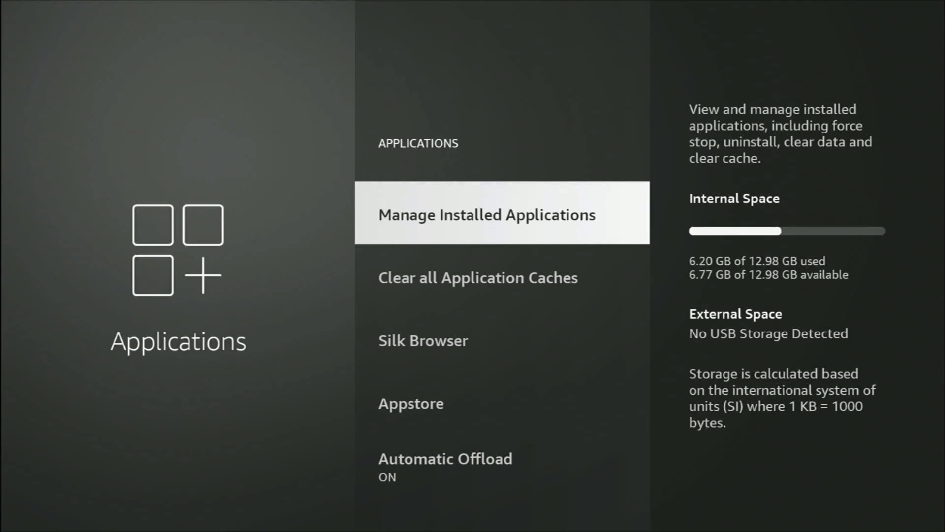
{"action": "left_click", "coordinate": [486, 215]}
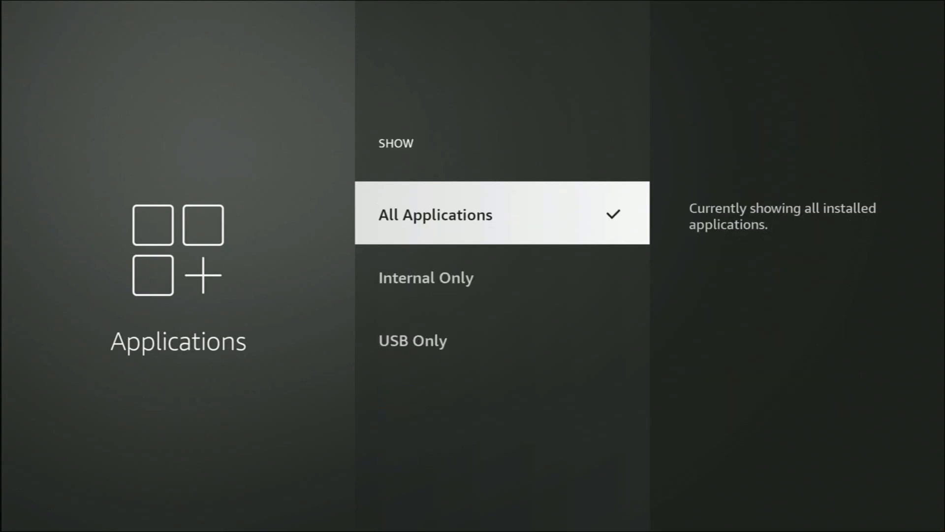
{"action": "left_click", "coordinate": [435, 214]}
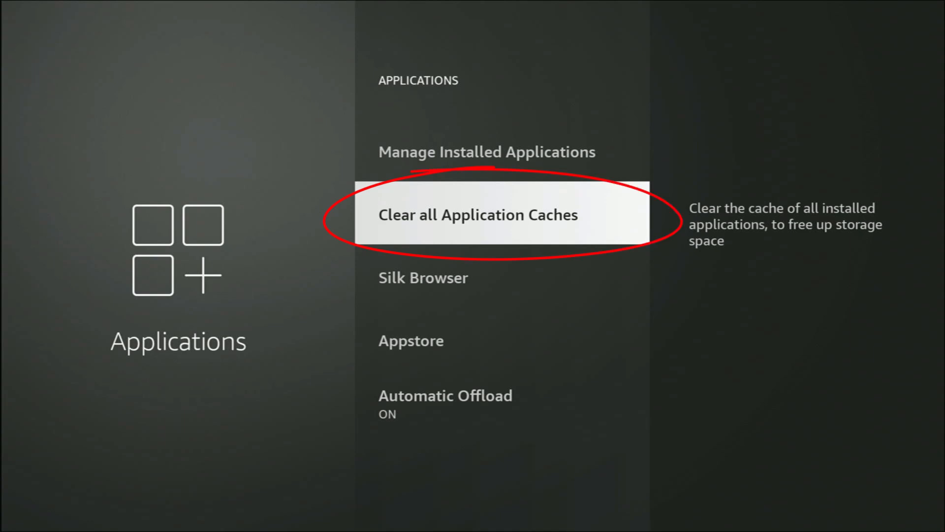
Step: Run Clear all Application Caches and confirm it
{"action": "left_click", "coordinate": [477, 215]}
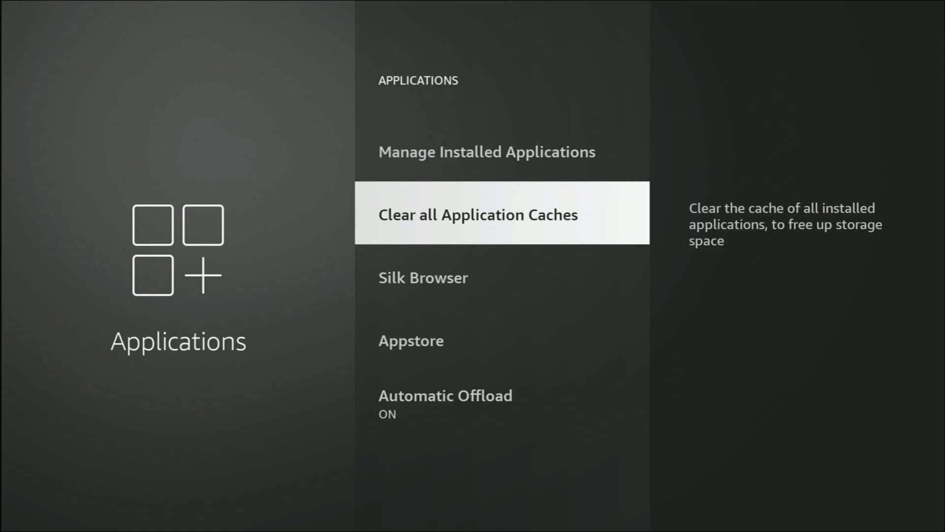
{"action": "key", "text": "Up"}
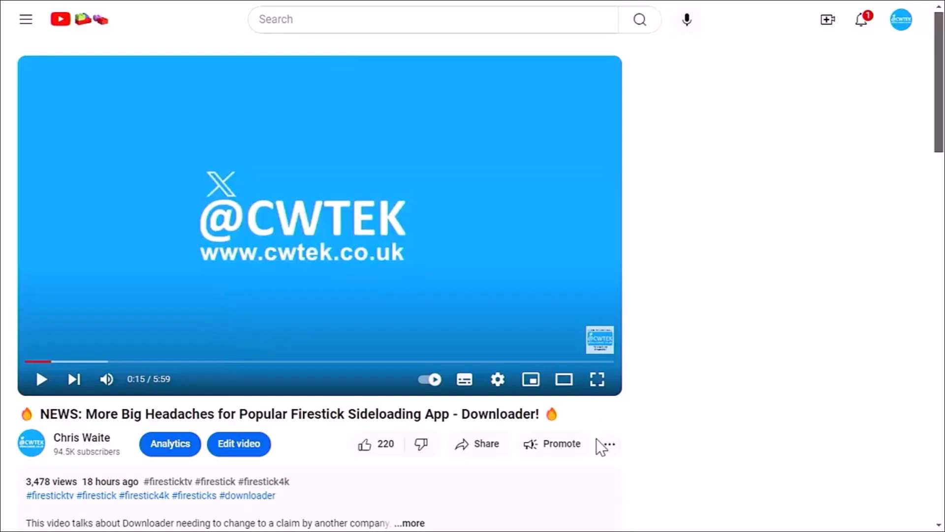
Step: Preview a £75.00 Super Thanks without buying, then expand the video description
{"action": "left_click", "coordinate": [609, 444]}
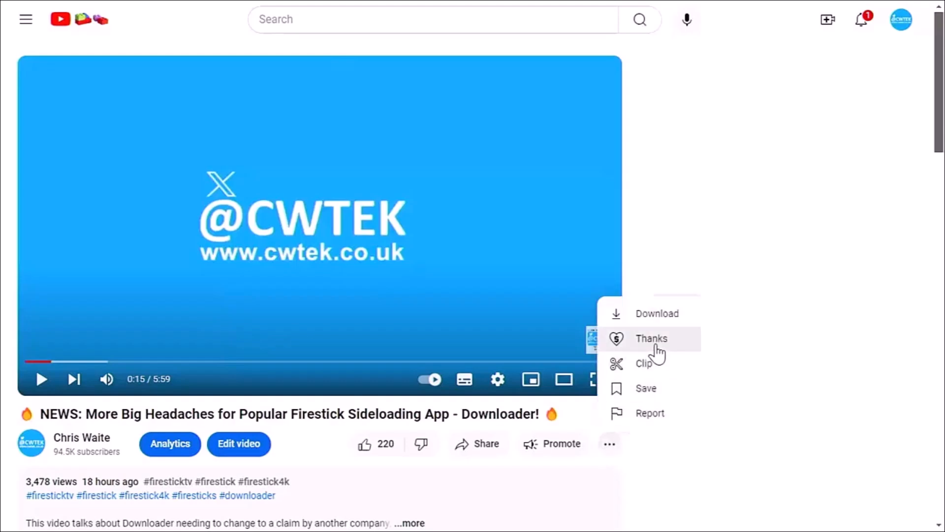
{"action": "left_click", "coordinate": [651, 338]}
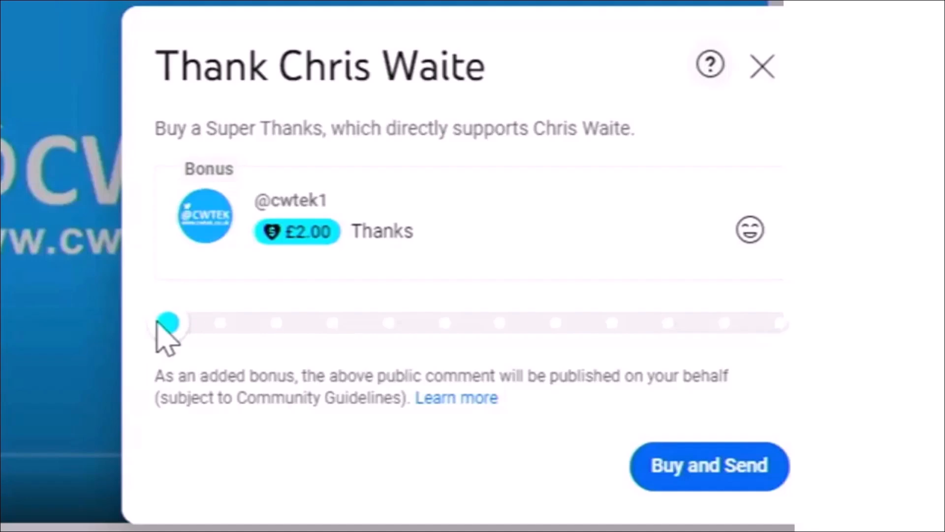
{"action": "left_click_drag", "start_coordinate": [167, 322], "coordinate": [558, 322]}
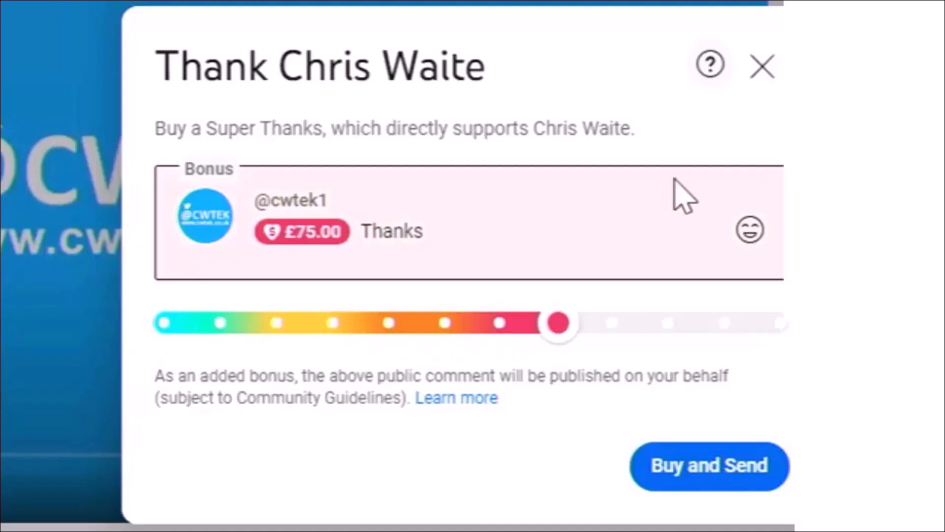
{"action": "left_click", "coordinate": [762, 67]}
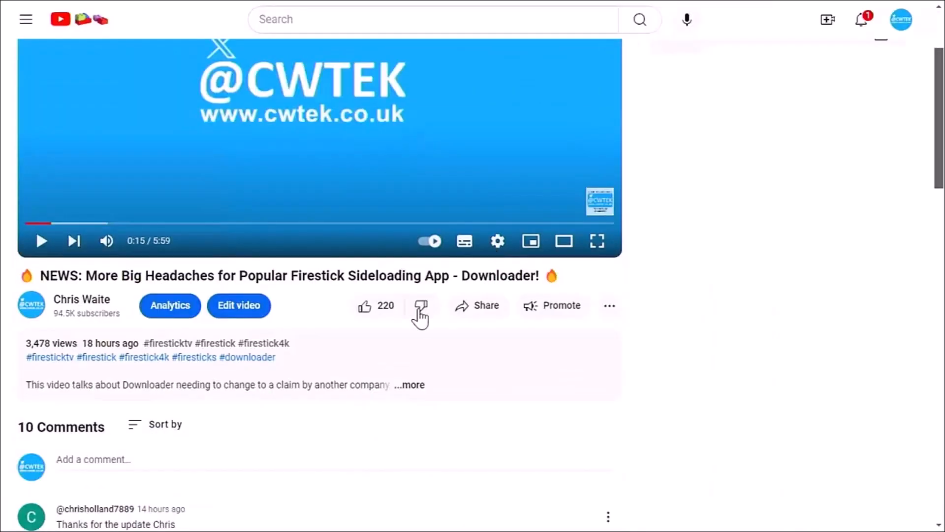
{"action": "left_click", "coordinate": [410, 384]}
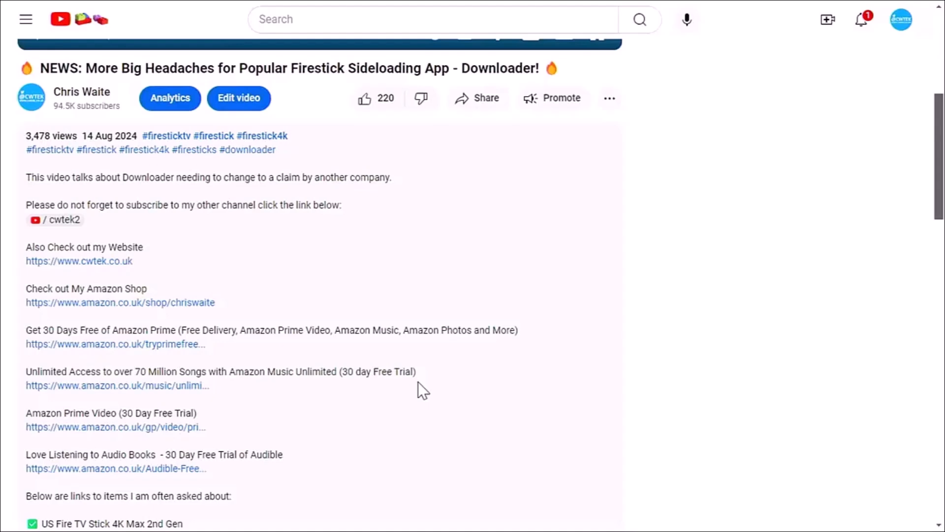
{"action": "scroll", "scroll_direction": "down", "scroll_amount": 3}
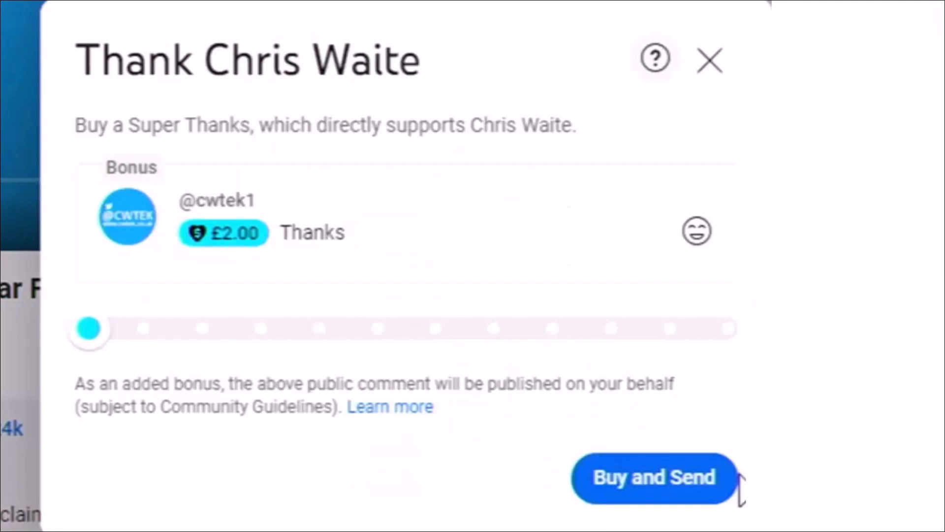
{"action": "mouse_move", "coordinate": [143, 361]}
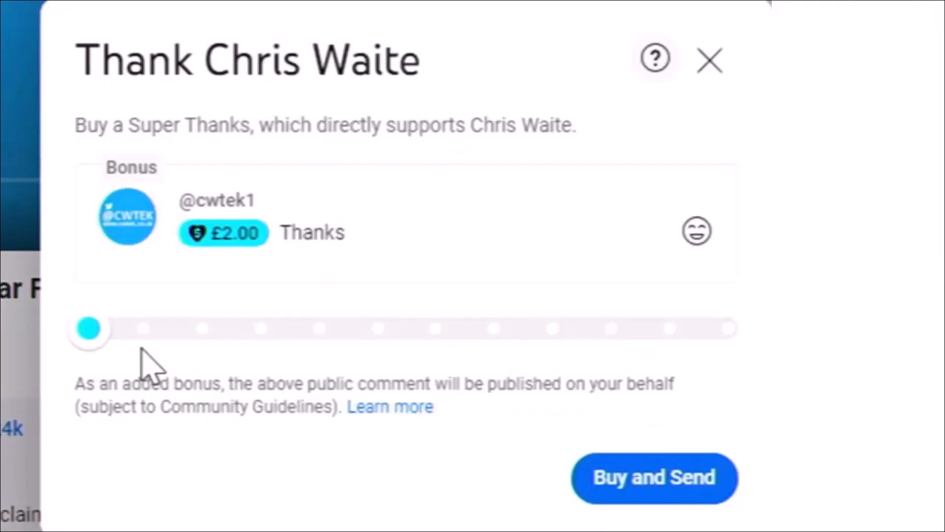
{"action": "left_click_drag", "start_coordinate": [88, 327], "coordinate": [263, 328]}
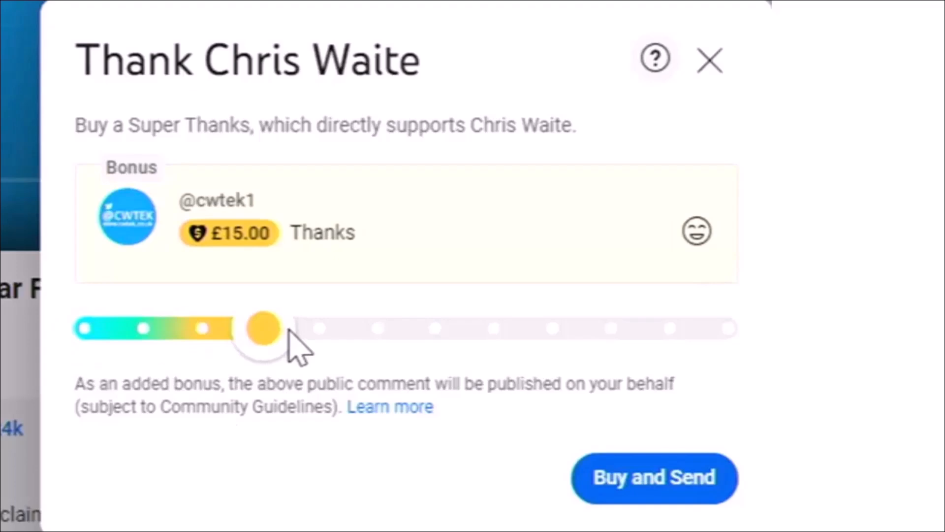
{"action": "left_click", "coordinate": [709, 60]}
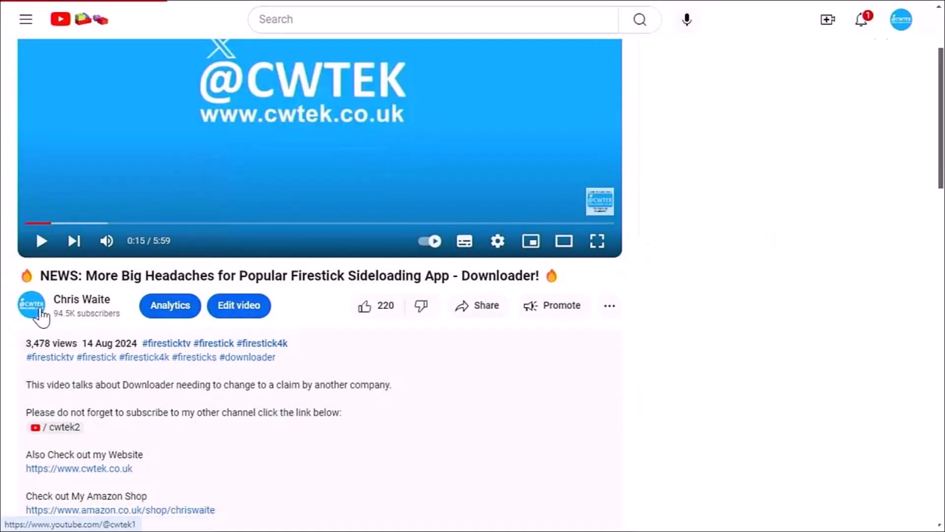
{"action": "left_click", "coordinate": [30, 302]}
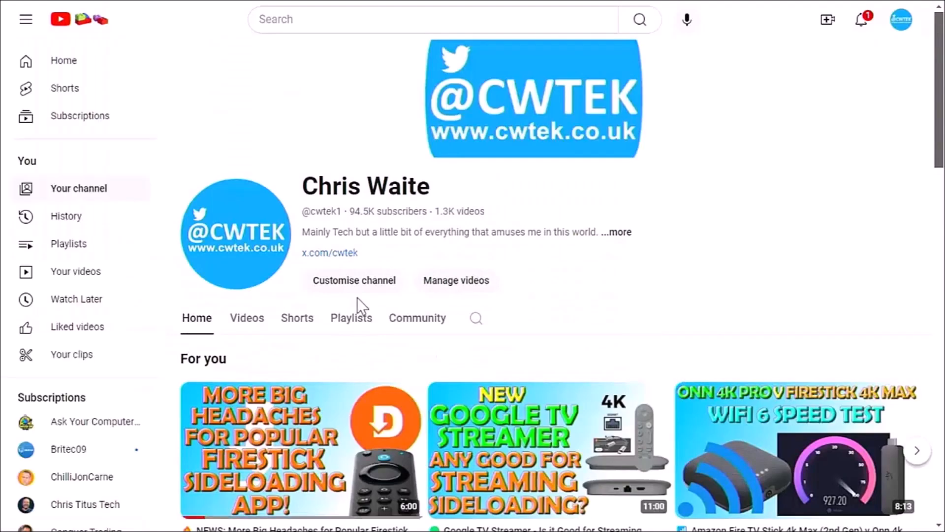
{"action": "scroll", "scroll_direction": "down", "scroll_amount": 3}
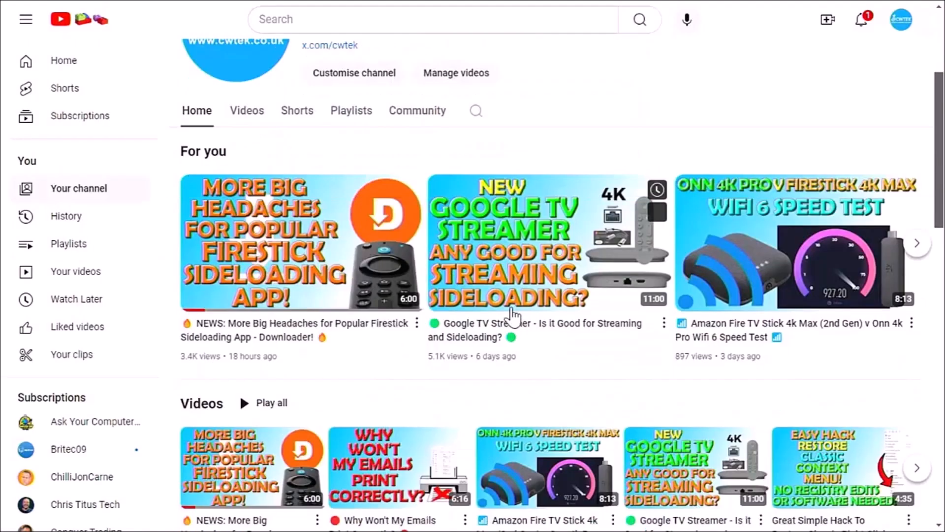
{"action": "scroll", "scroll_direction": "down", "scroll_amount": 3}
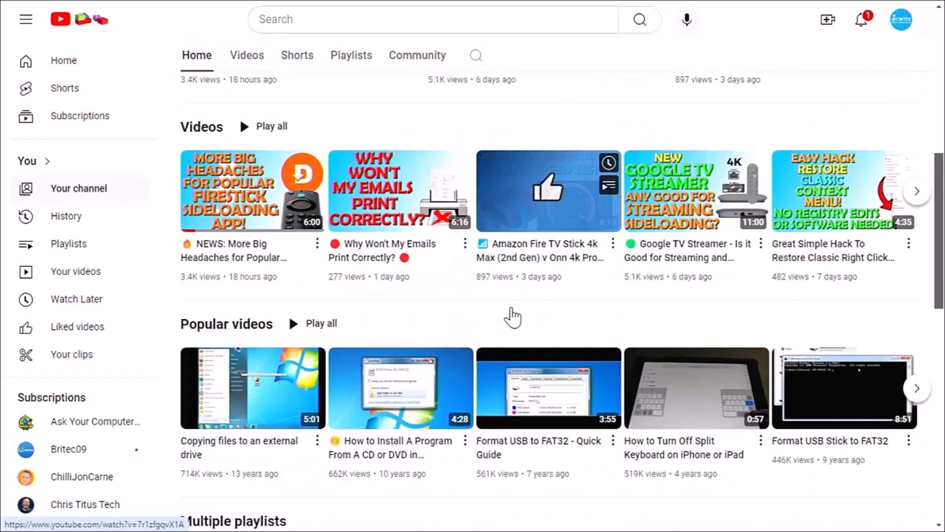
{"action": "scroll", "scroll_direction": "down", "scroll_amount": 3}
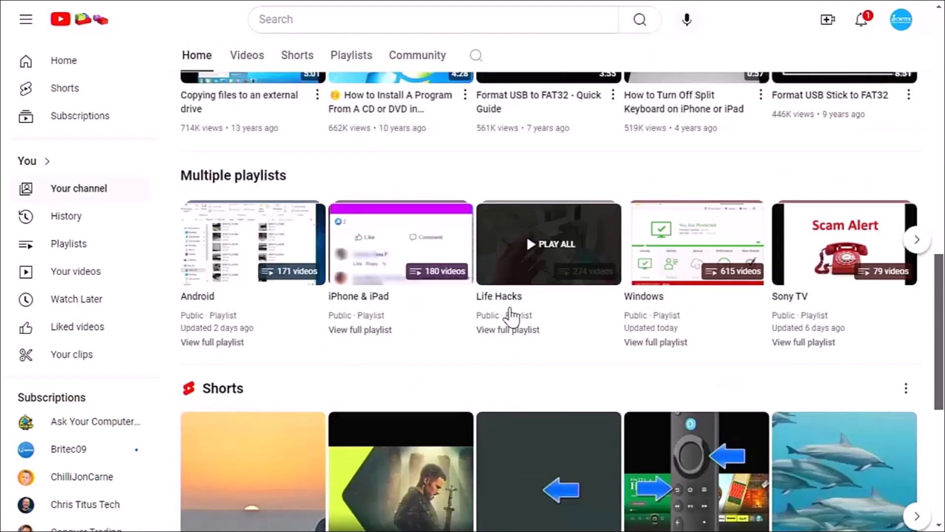
{"action": "scroll", "scroll_direction": "down", "scroll_amount": 3}
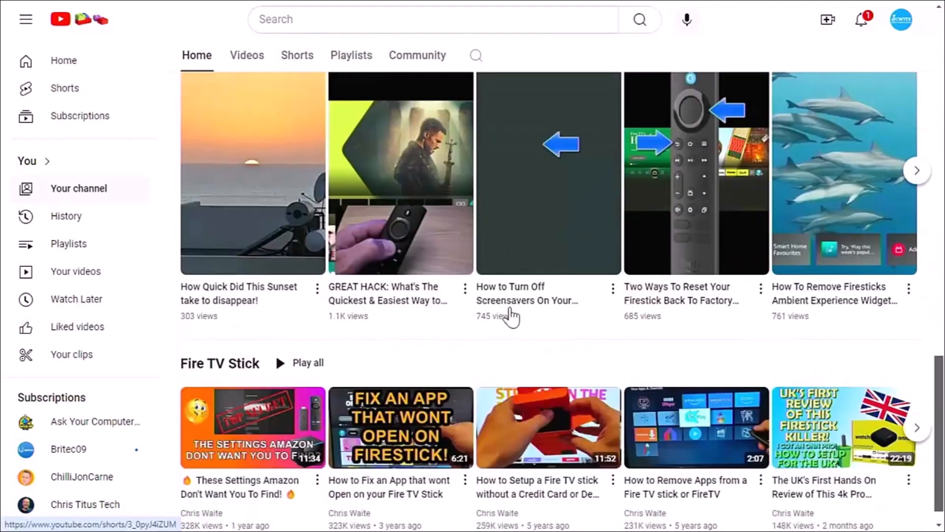
{"action": "scroll", "scroll_direction": "down", "scroll_amount": 3}
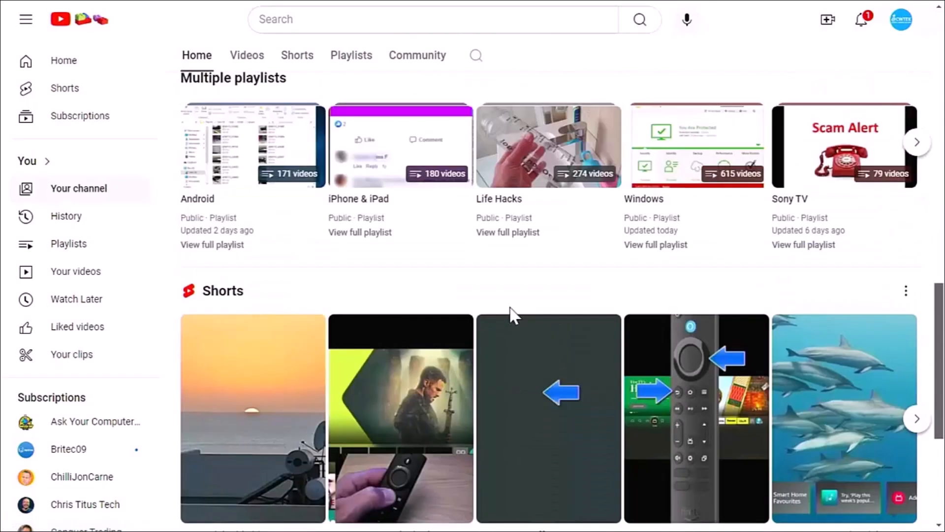